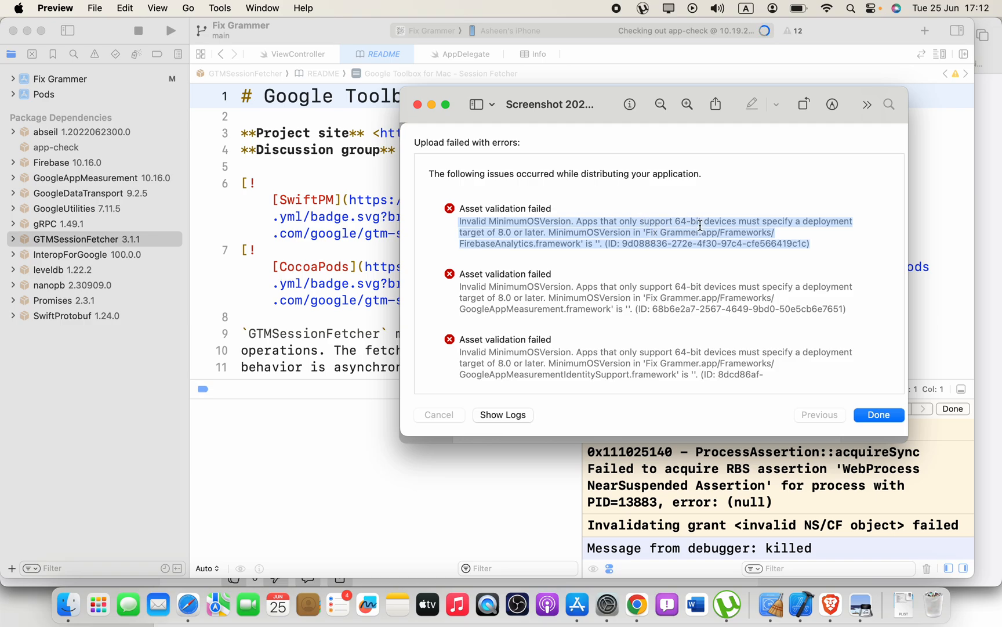
mouse_move(828, 221)
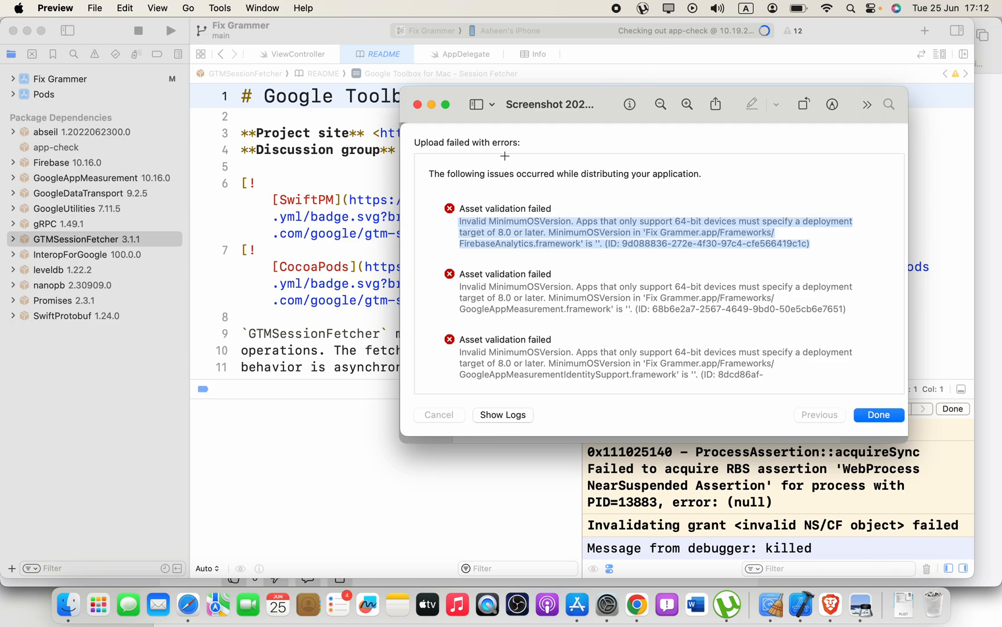
Step: Select the Firebase and related Google packages under Package Dependencies in the navigator
click(878, 414)
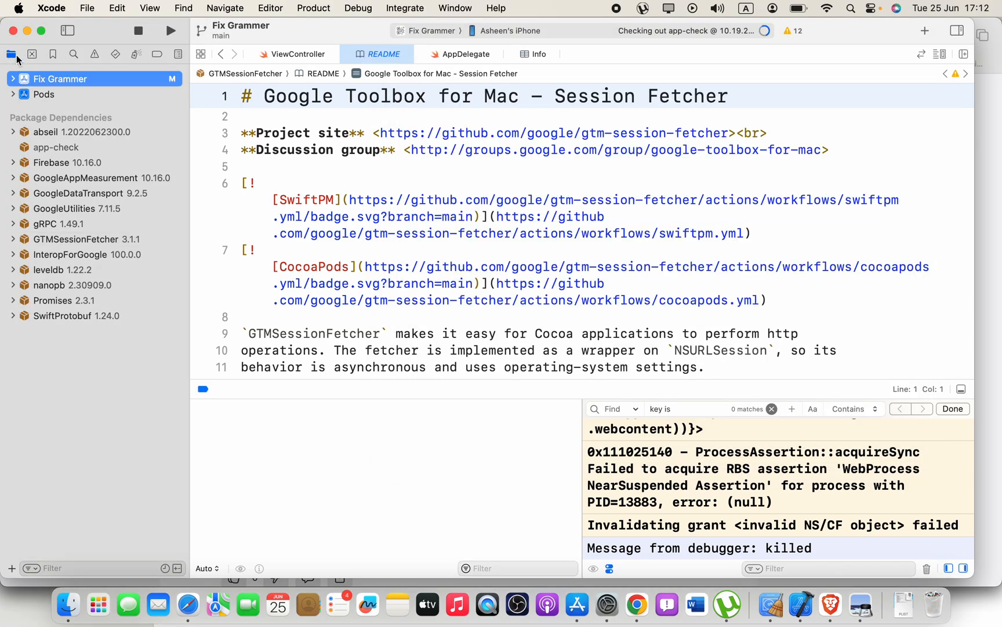
click(46, 132)
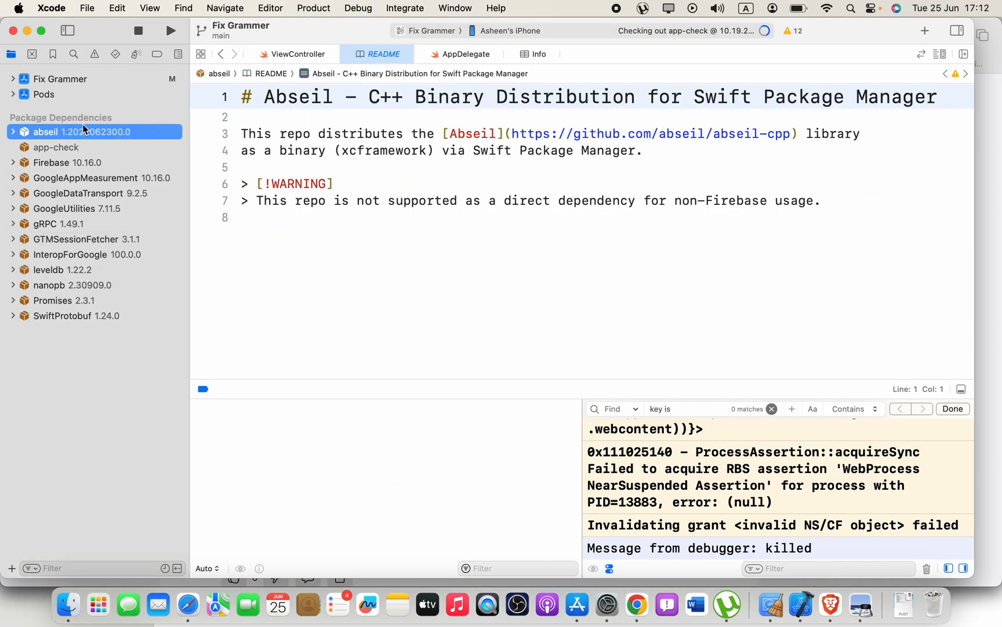
mouse_move(105, 156)
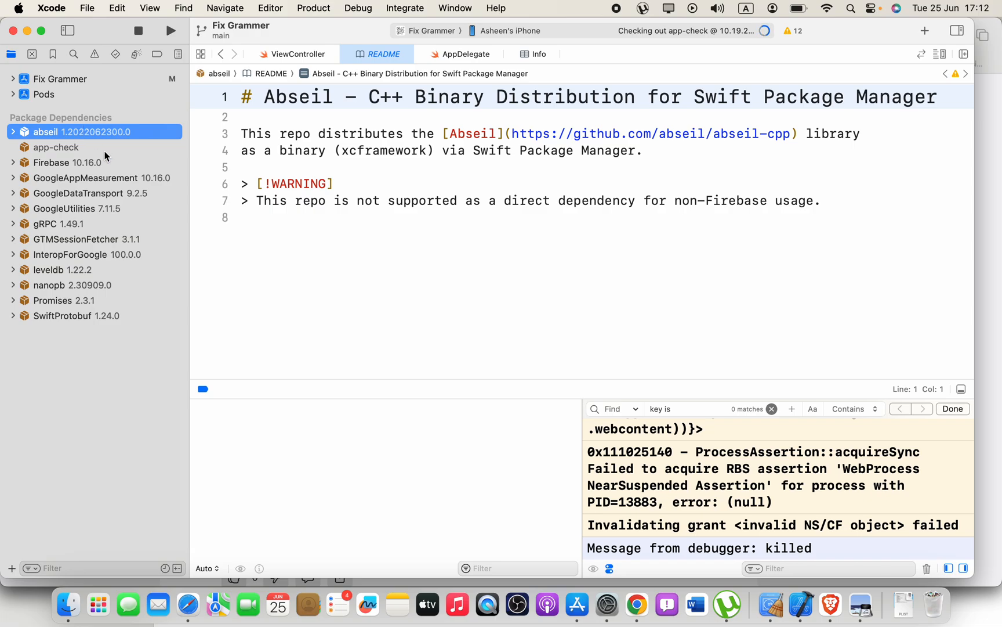
click(56, 148)
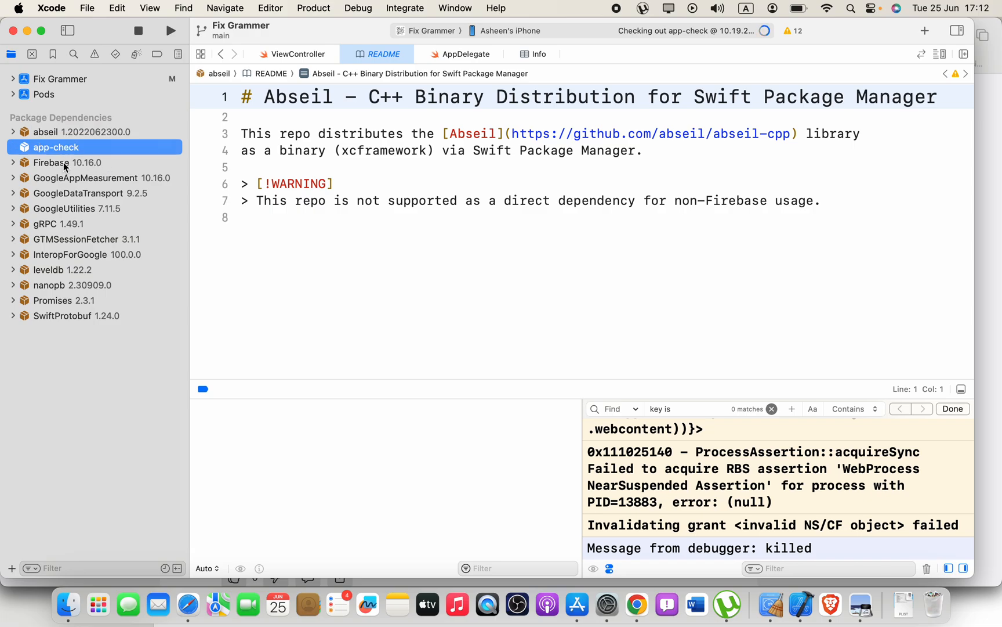
click(52, 162)
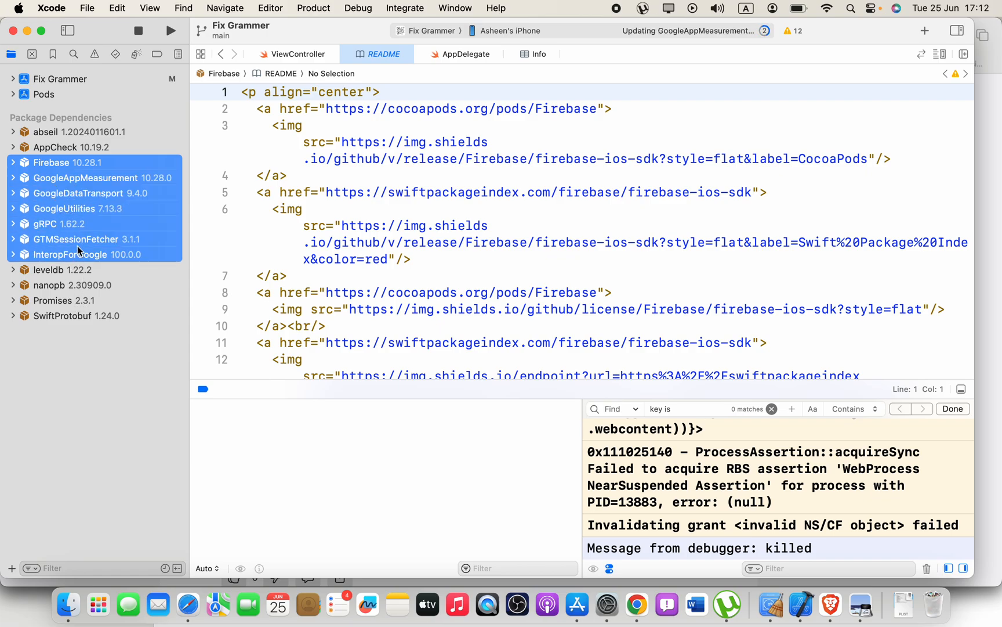
Step: Update the selected Google packages, bringing GTMSessionFetcher to 3.4.1 and Firebase to 10.28.1
right_click(78, 251)
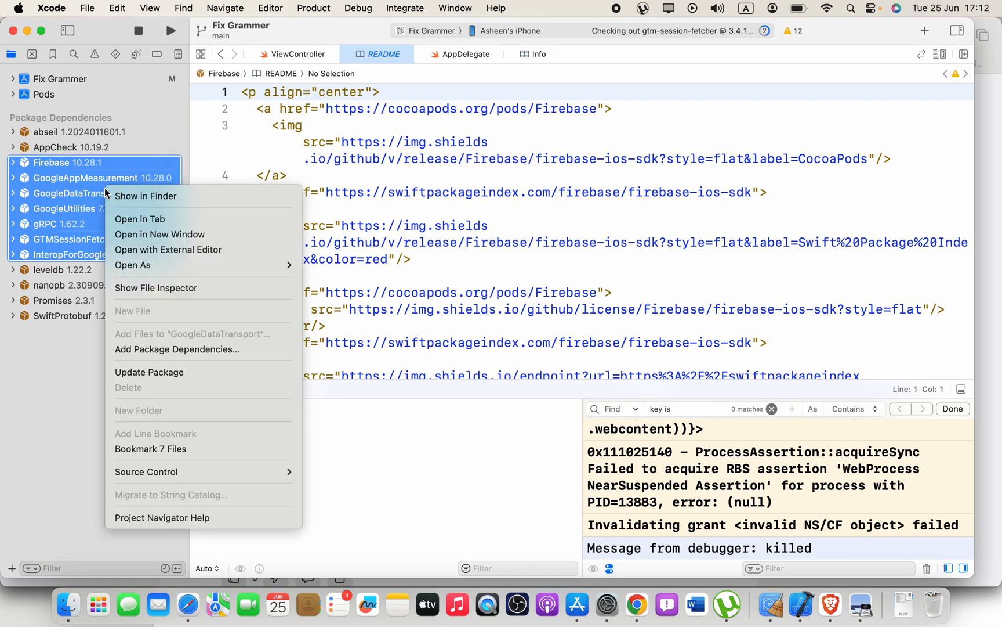
mouse_move(149, 371)
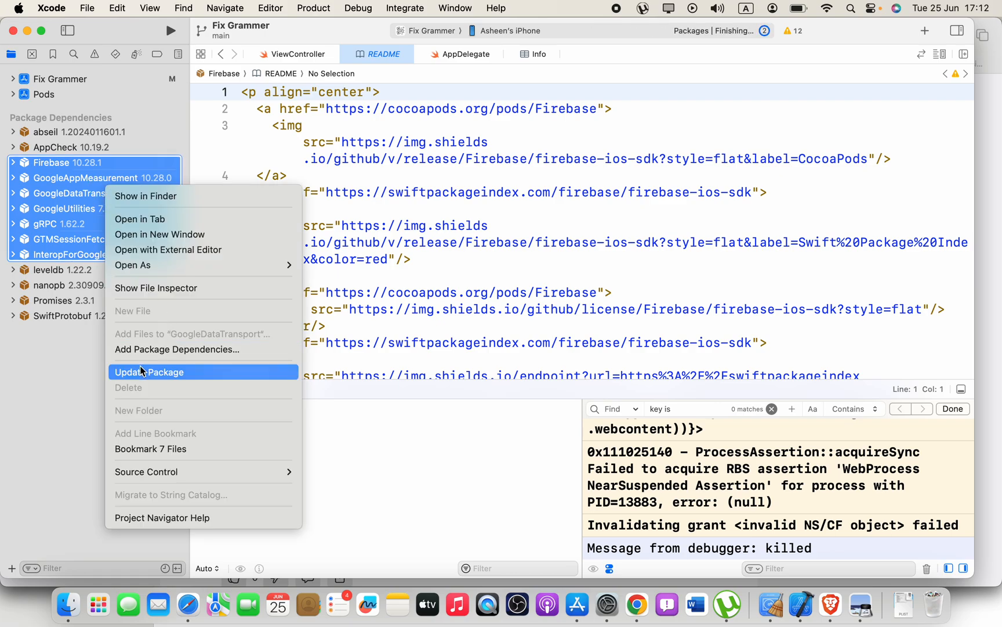
click(150, 371)
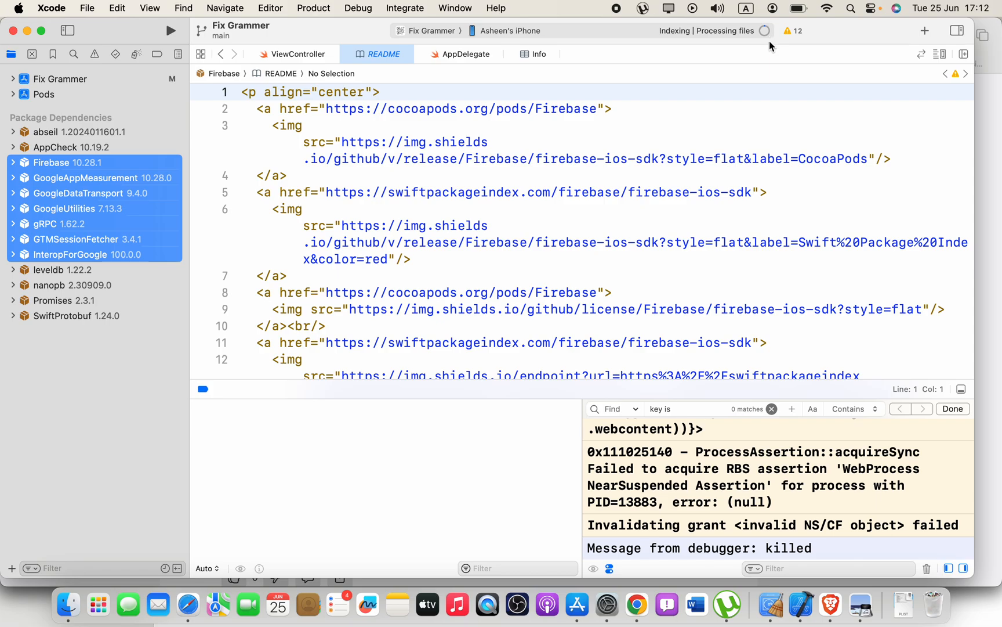
mouse_move(797, 58)
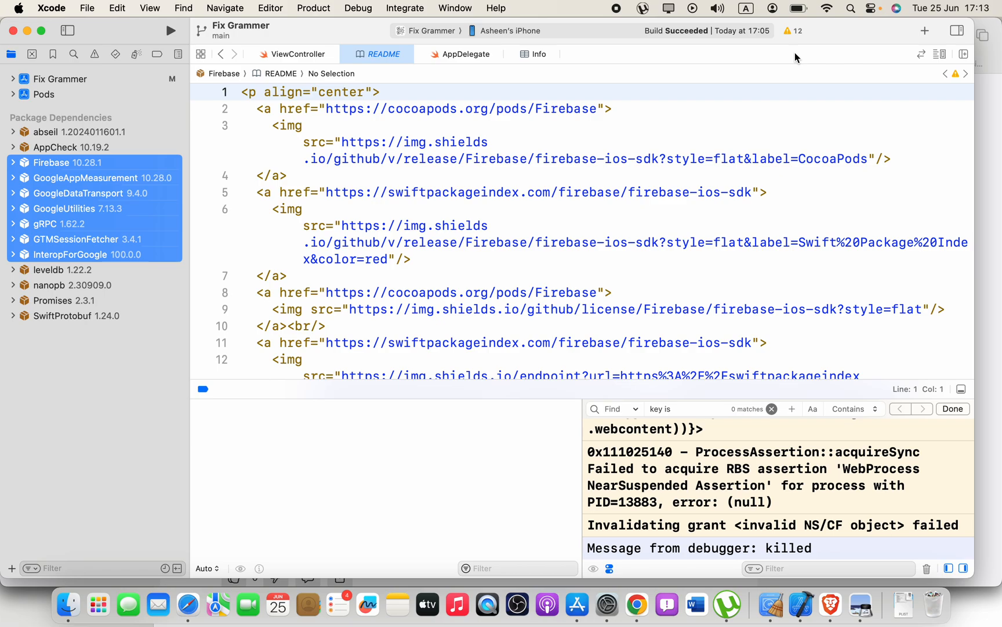
Step: Archive Fix Grammer 1.3 (4) and start distributing it to App Store Connect
click(312, 8)
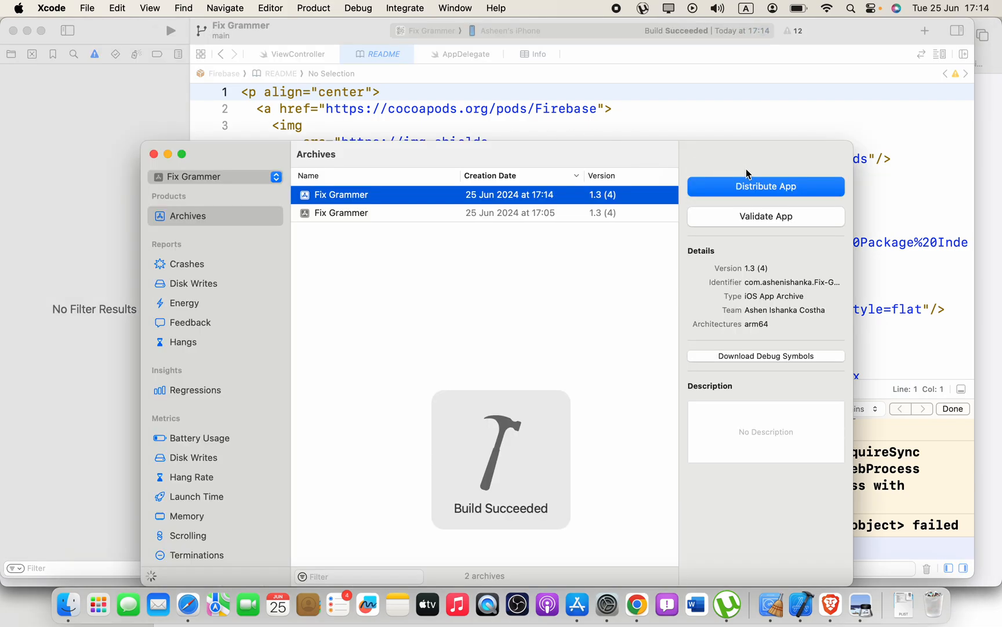
click(766, 186)
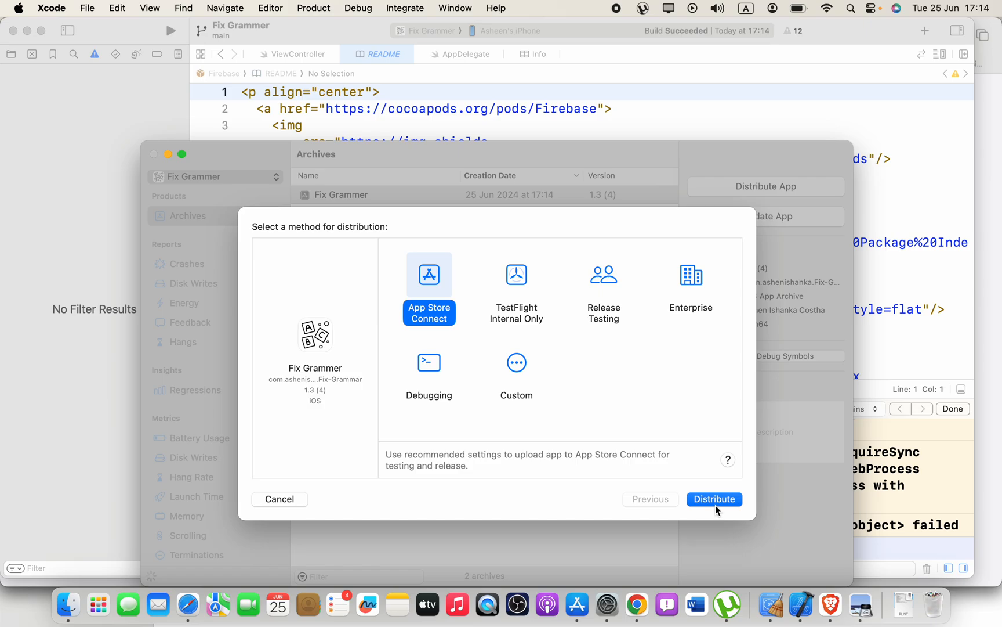
click(714, 499)
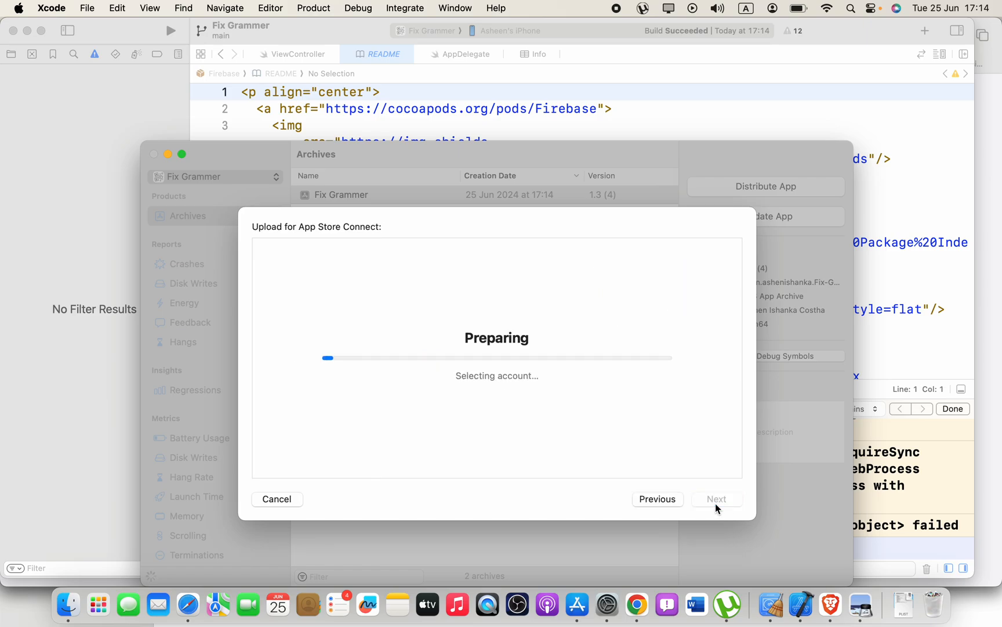